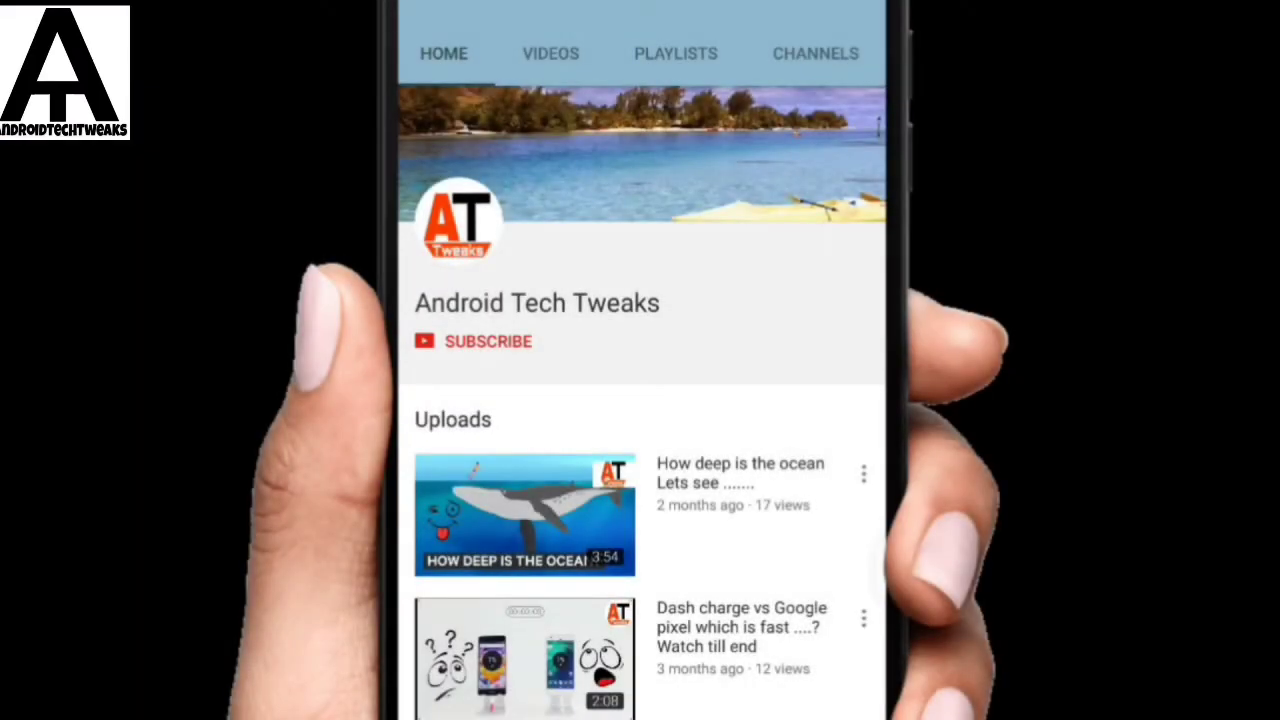
Step: Subscribe to the Android Tech Tweaks channel on YouTube, then return to the home screen
click(488, 341)
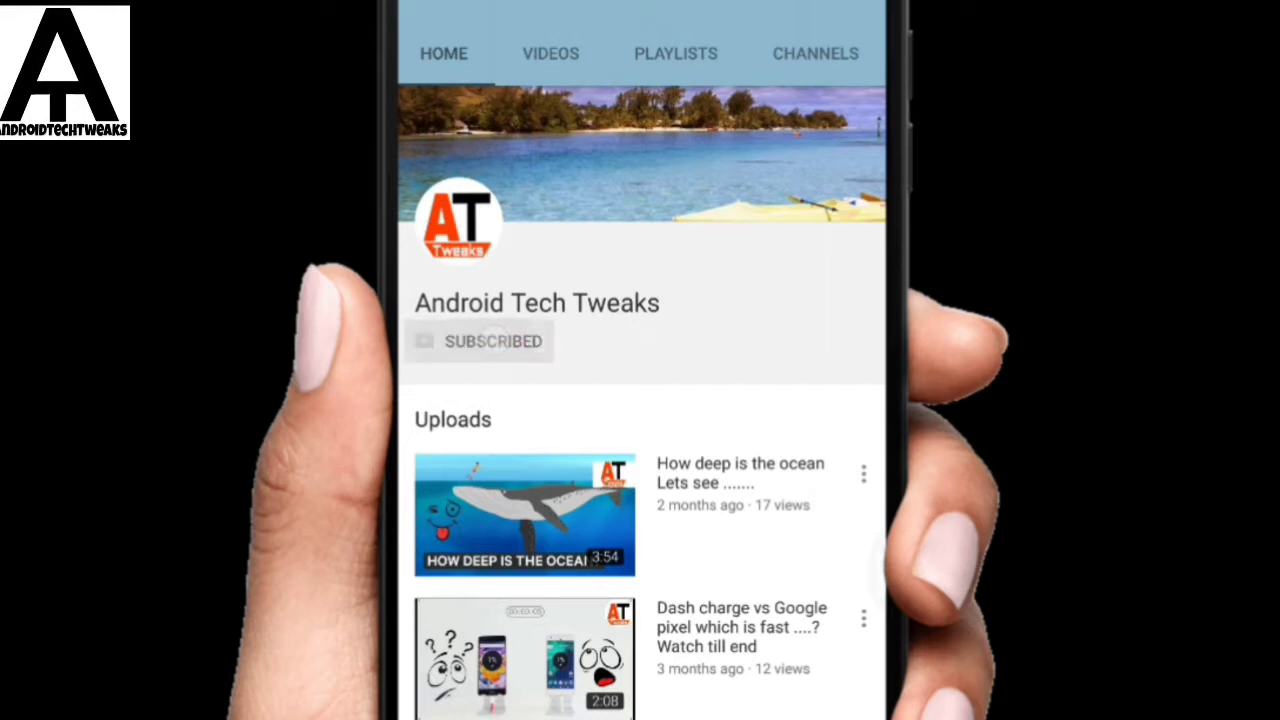
click(491, 341)
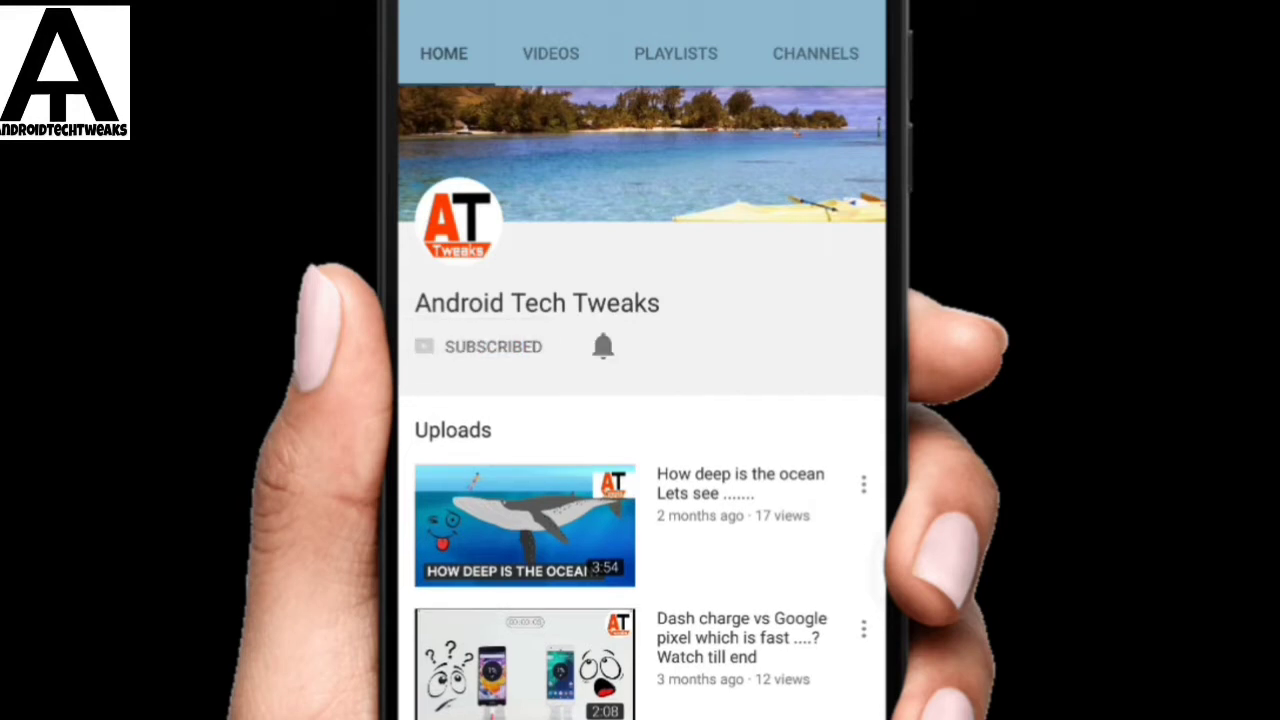
click(603, 346)
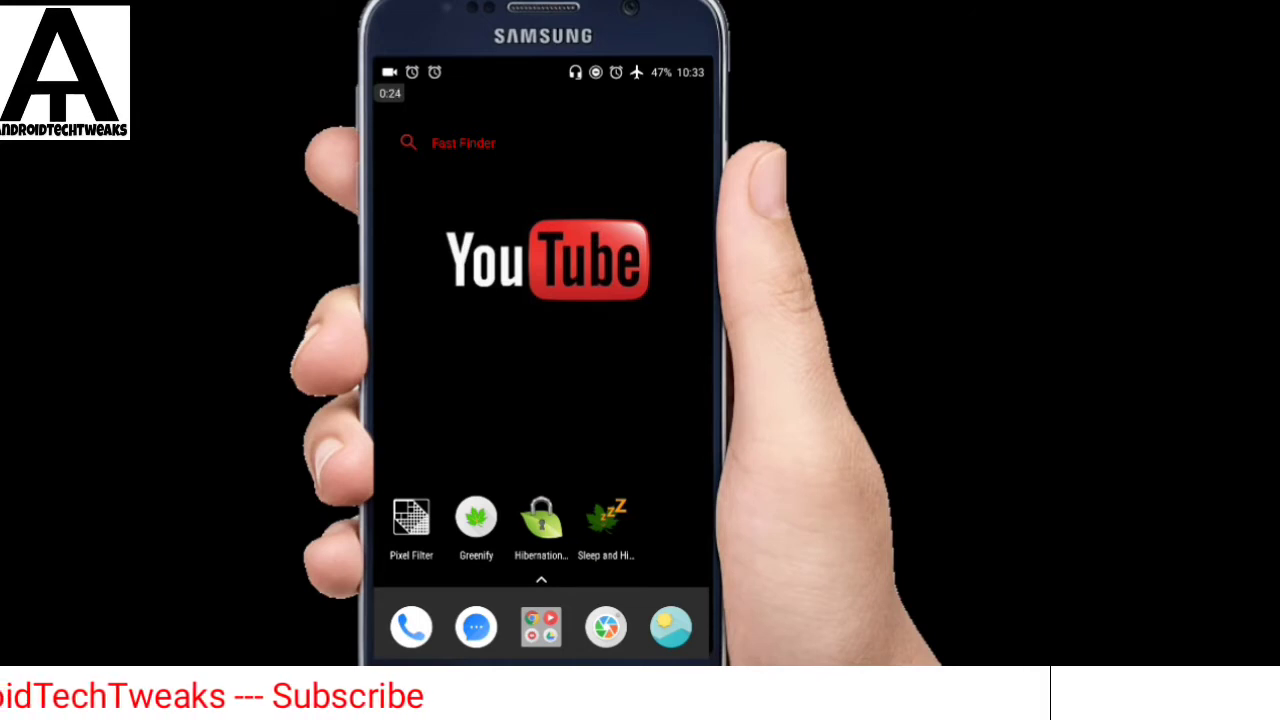
Step: Launch Pixel Filter and tick the Enable filter checkbox
click(411, 518)
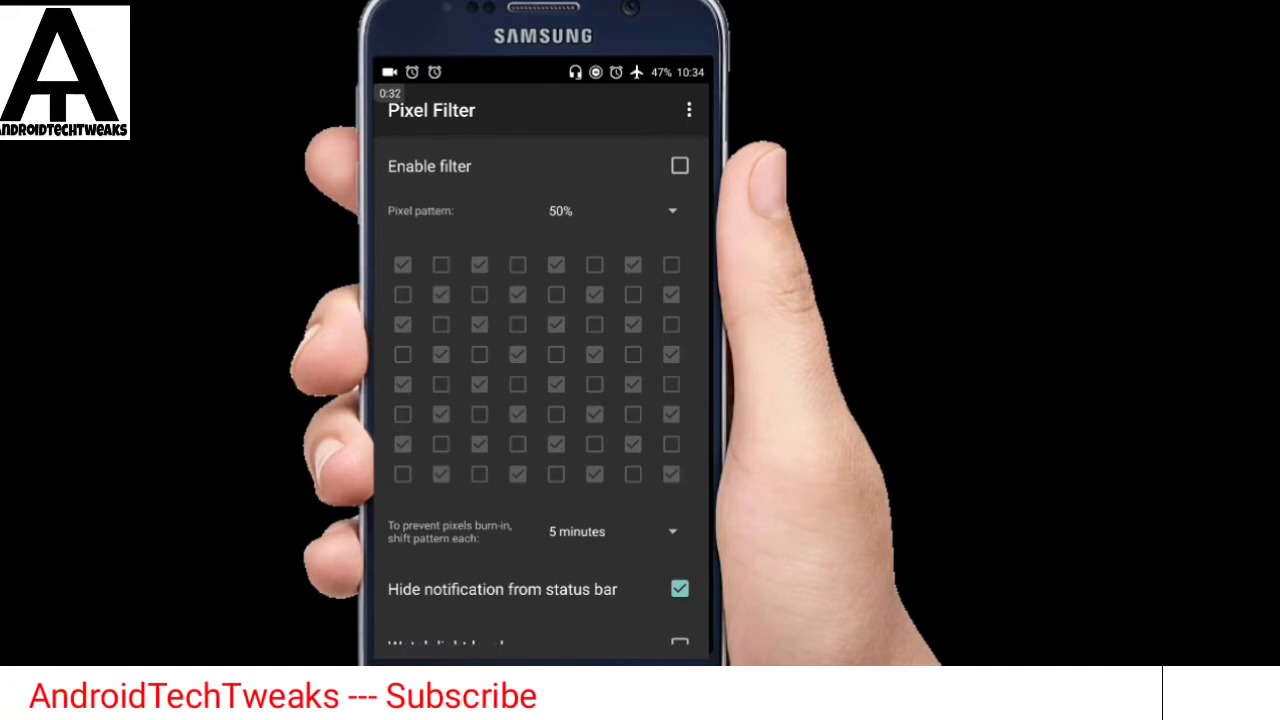
click(679, 165)
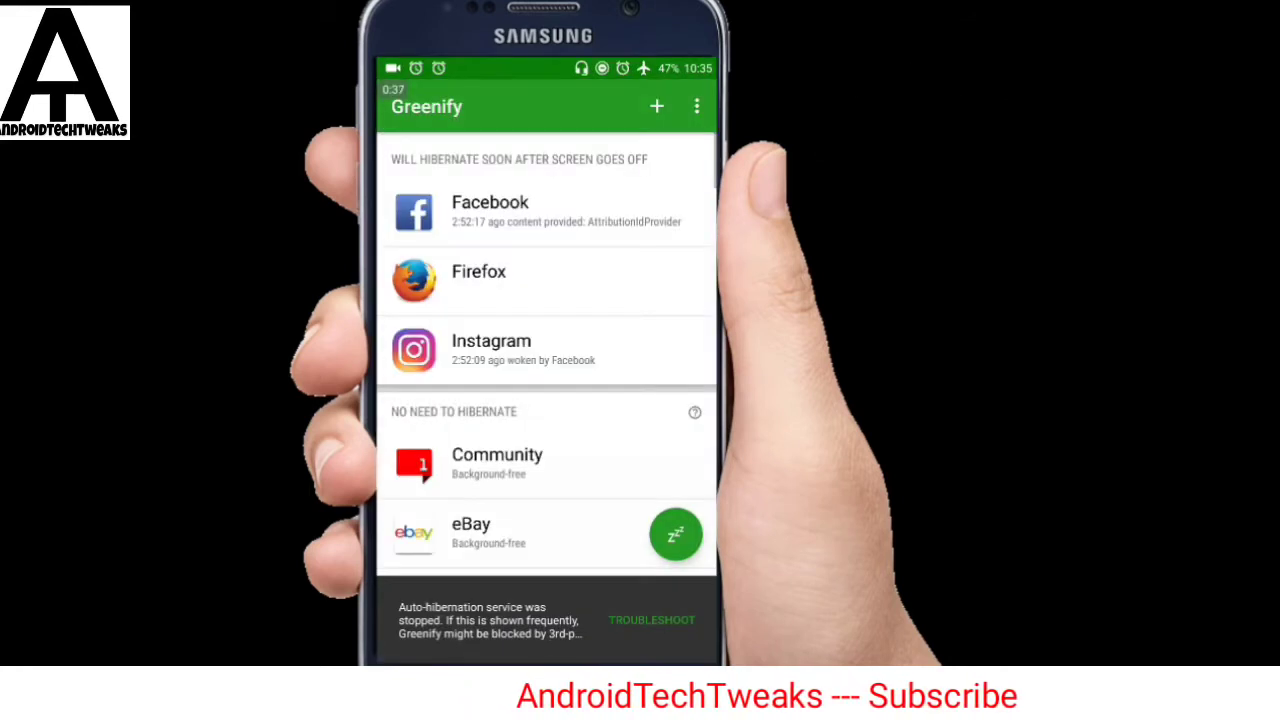
Step: Open Greenify's App Analyzer and scroll its list of hibernation candidates
click(651, 619)
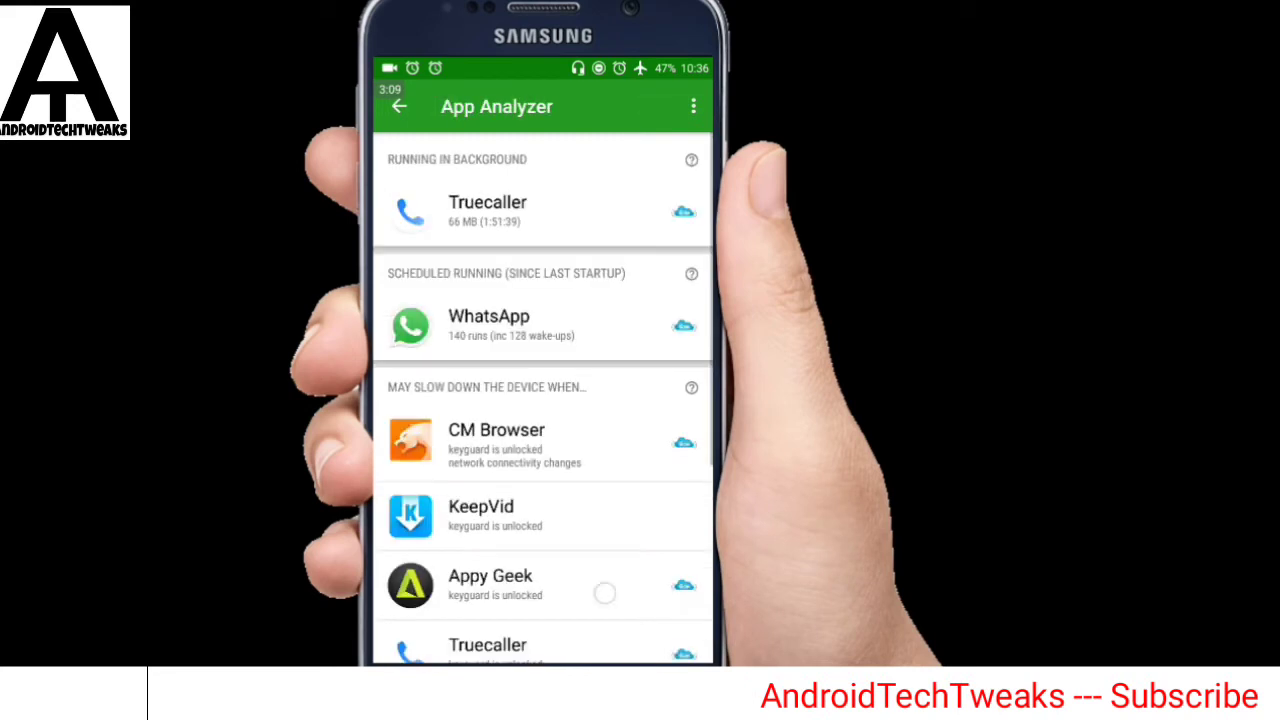
scroll(down, 3)
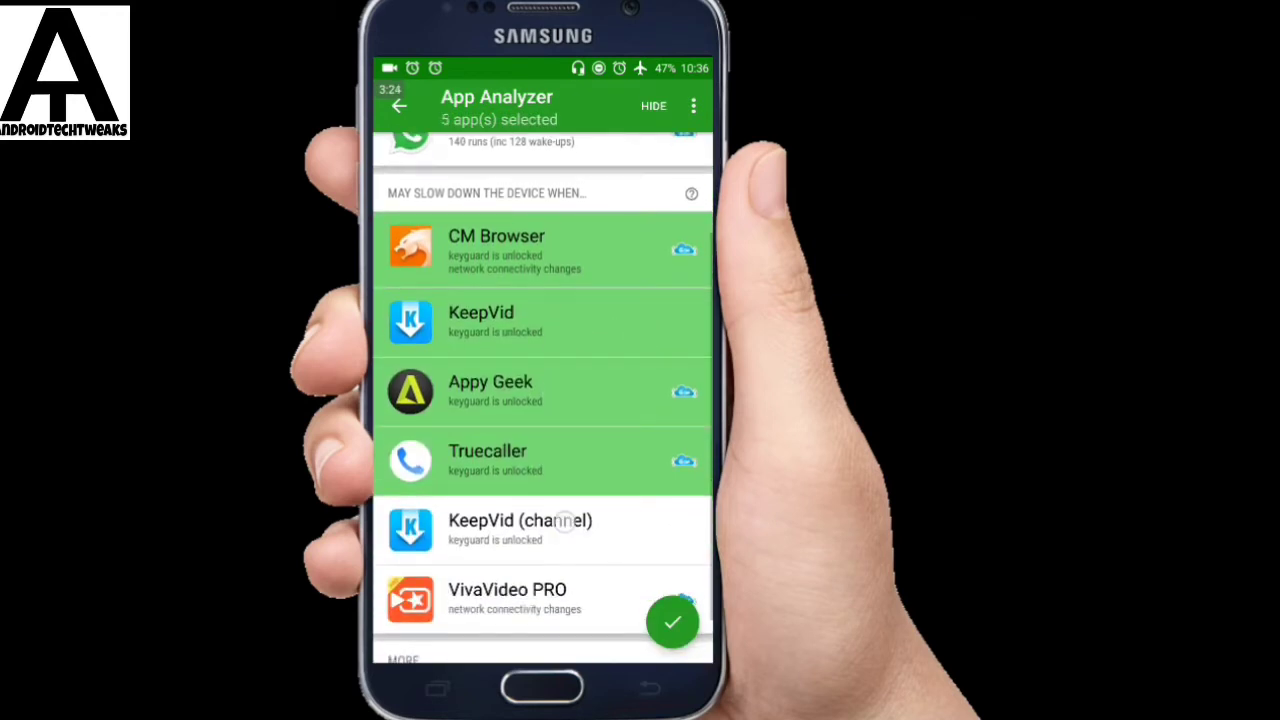
Step: Scroll App Analyzer to add Truecaller among seven apps to hibernate
scroll(down, 3)
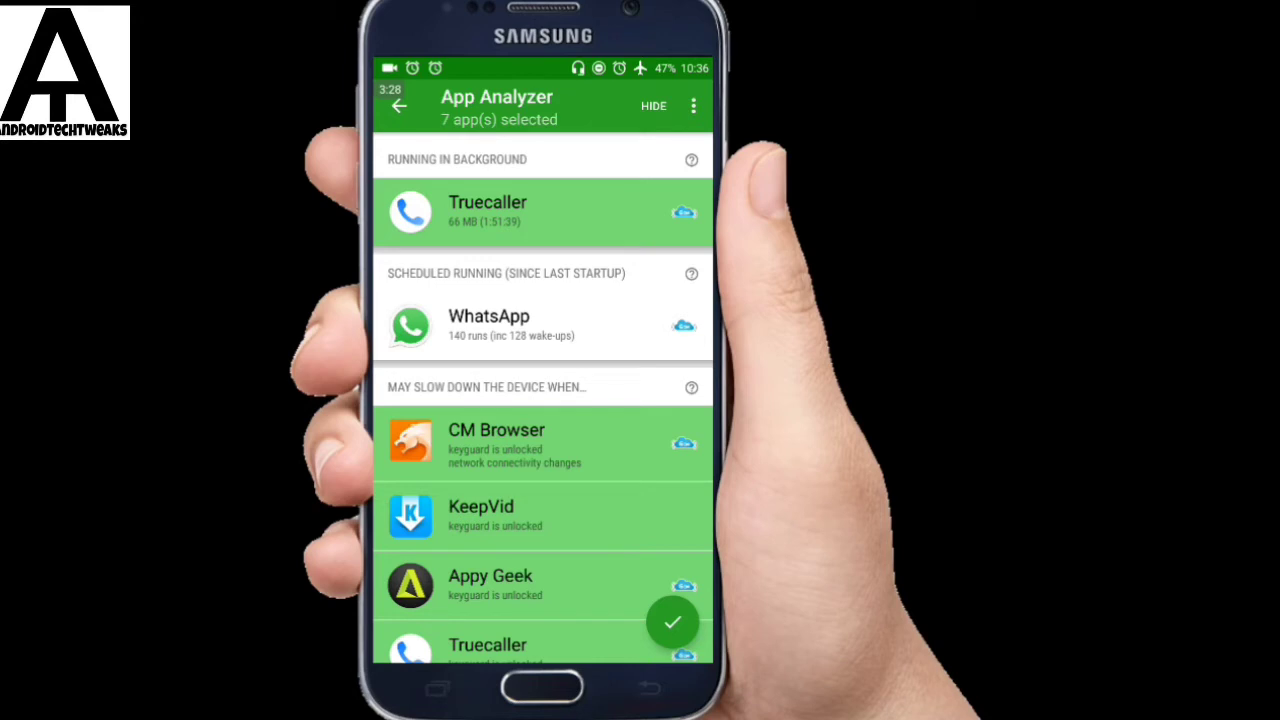
scroll(down, 3)
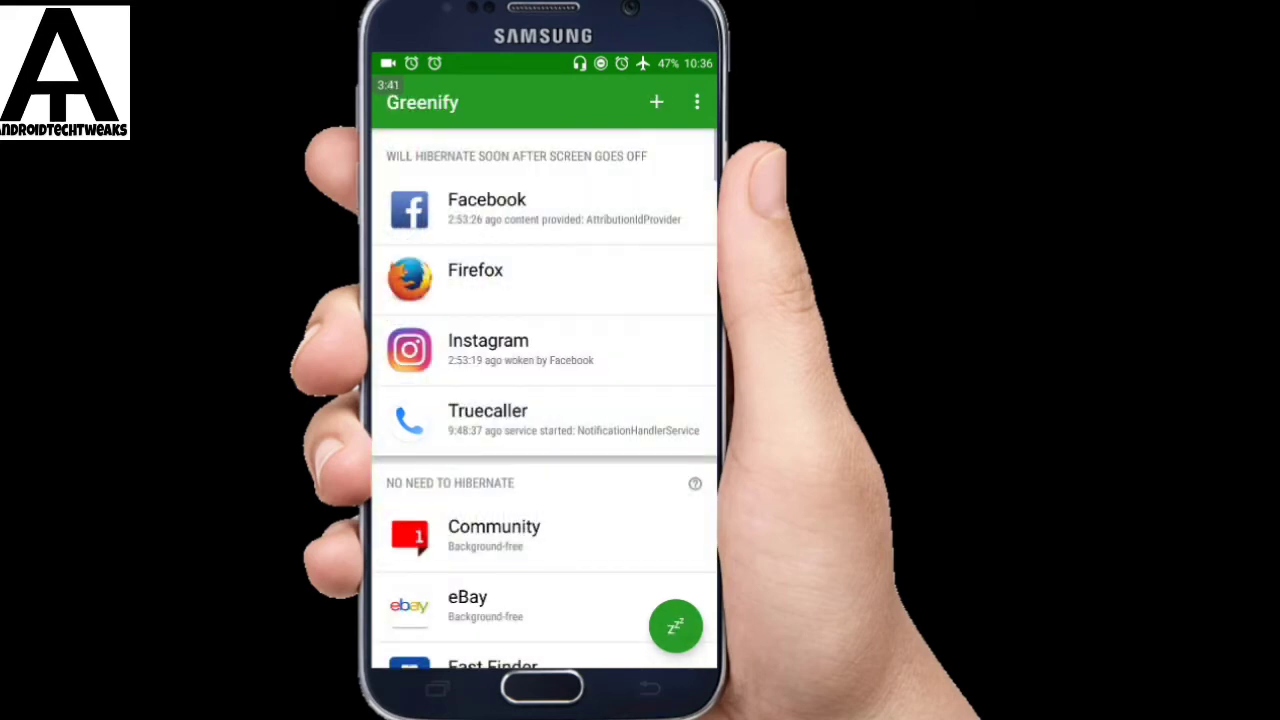
scroll(down, 3)
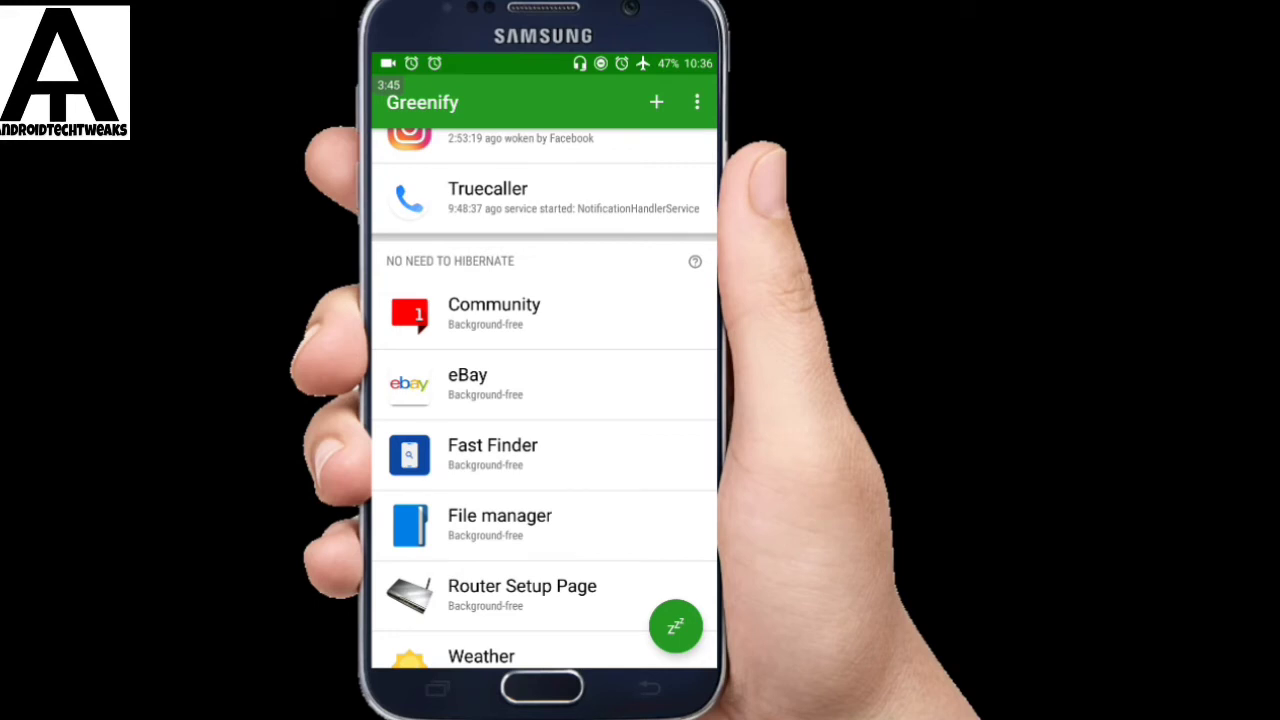
scroll(down, 3)
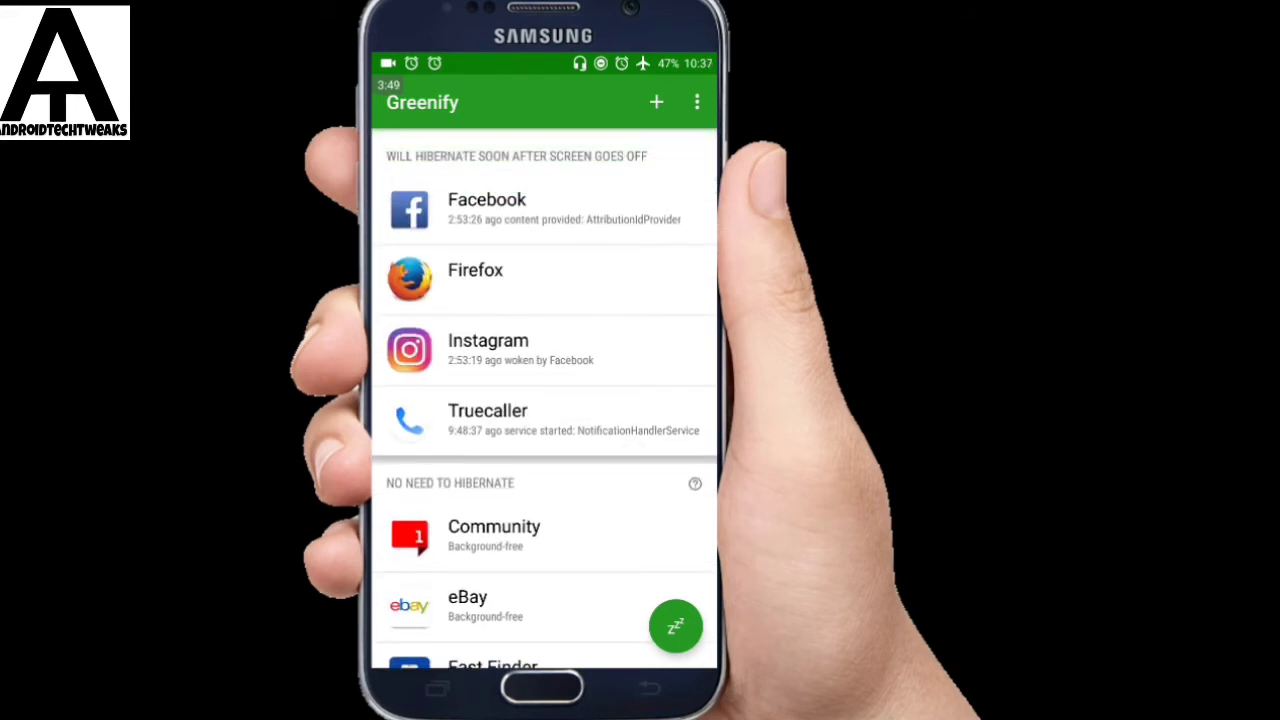
scroll(down, 3)
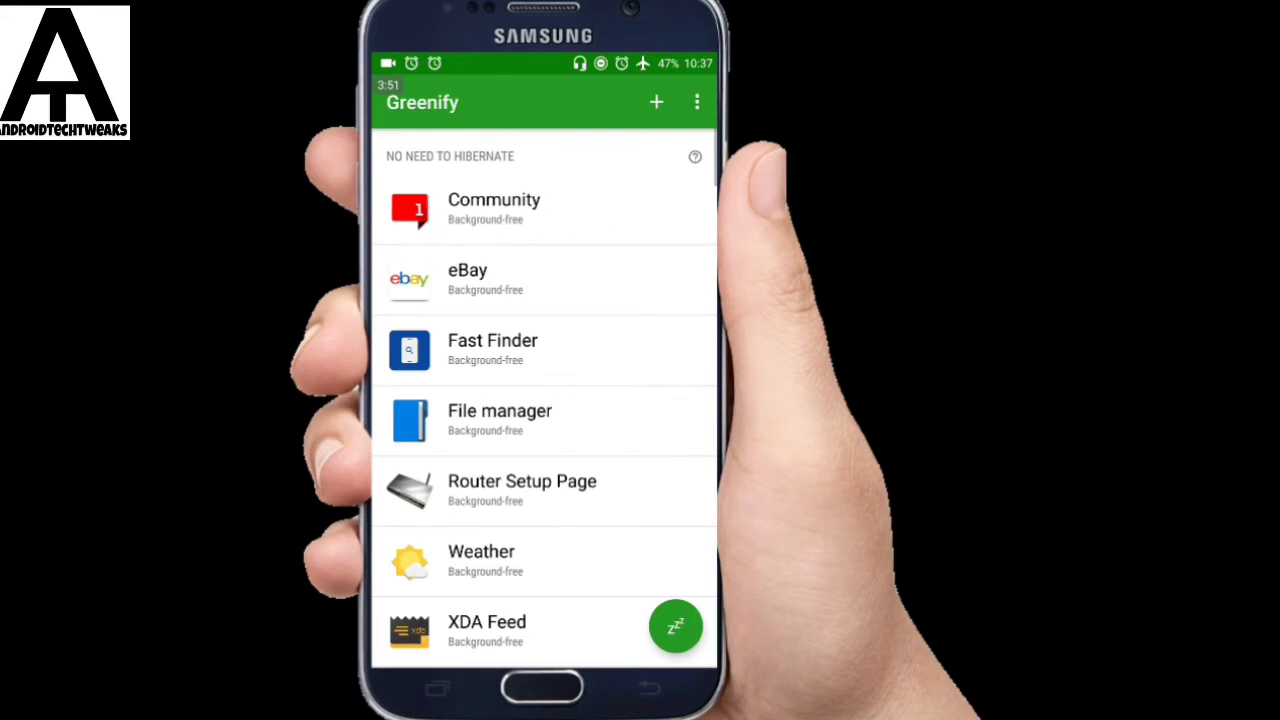
scroll(down, 3)
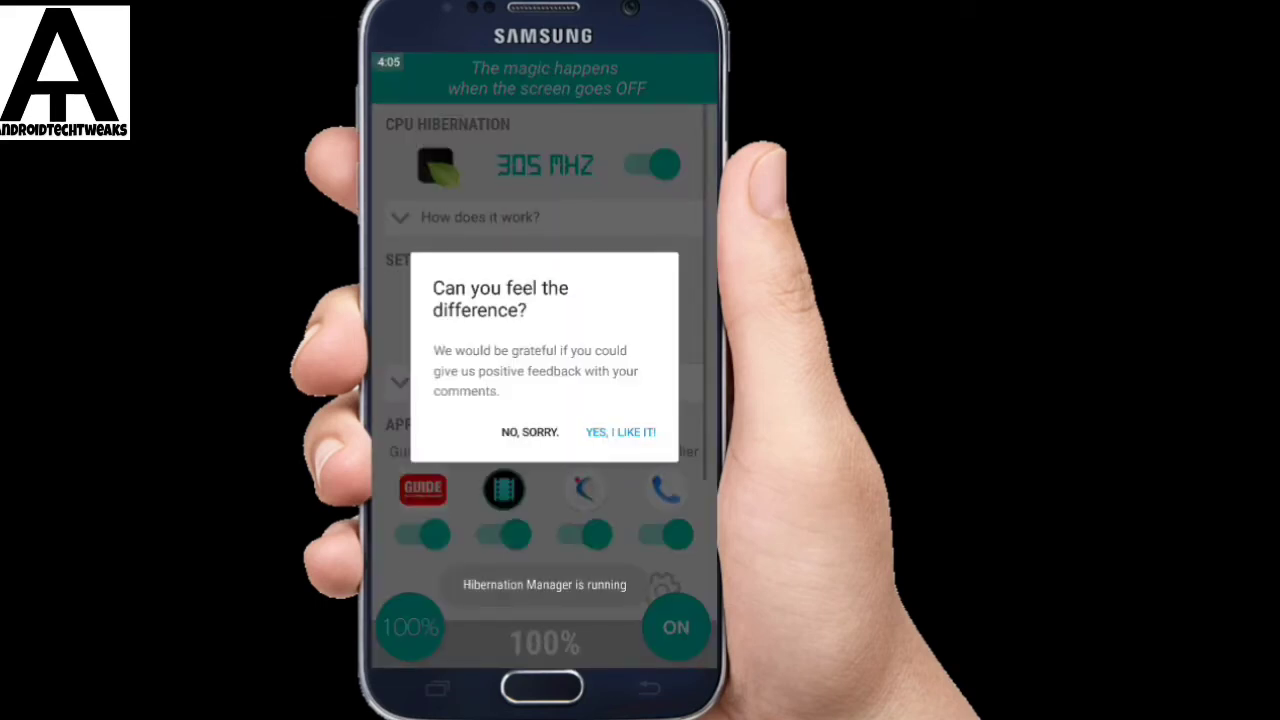
Step: Dismiss the feedback prompt and toggle CPU hibernation off and back on
click(529, 432)
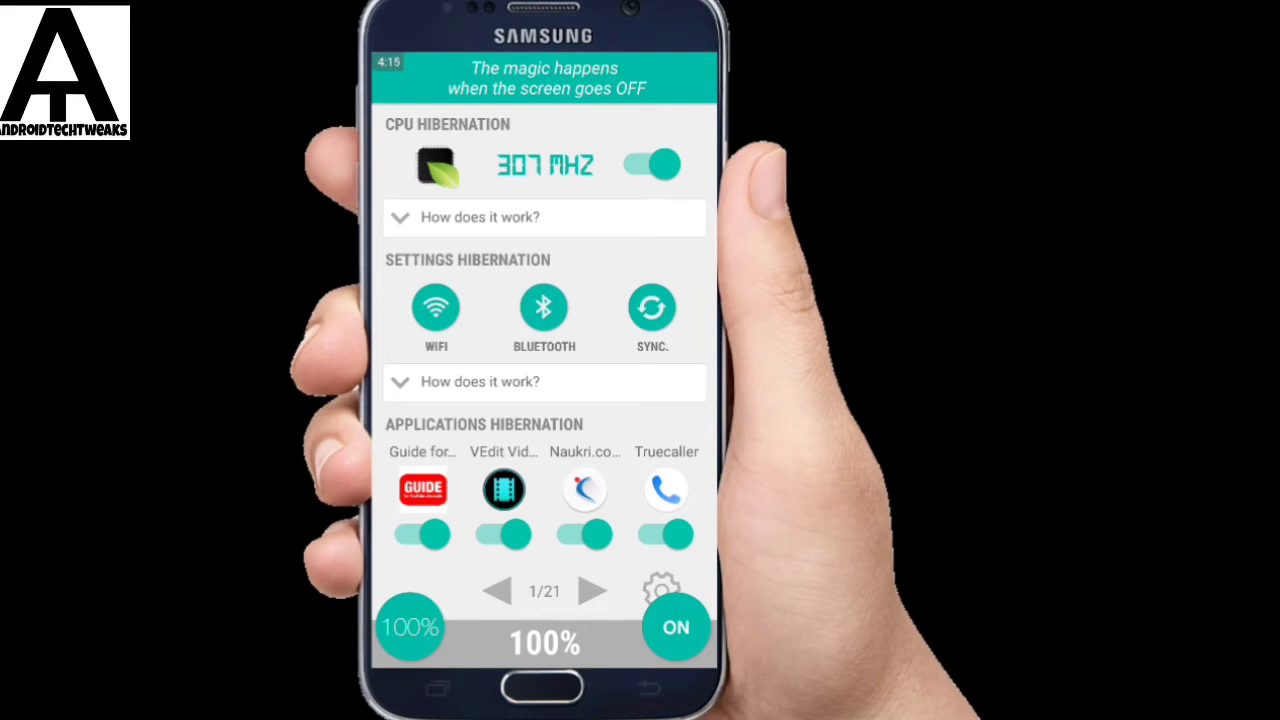
click(651, 164)
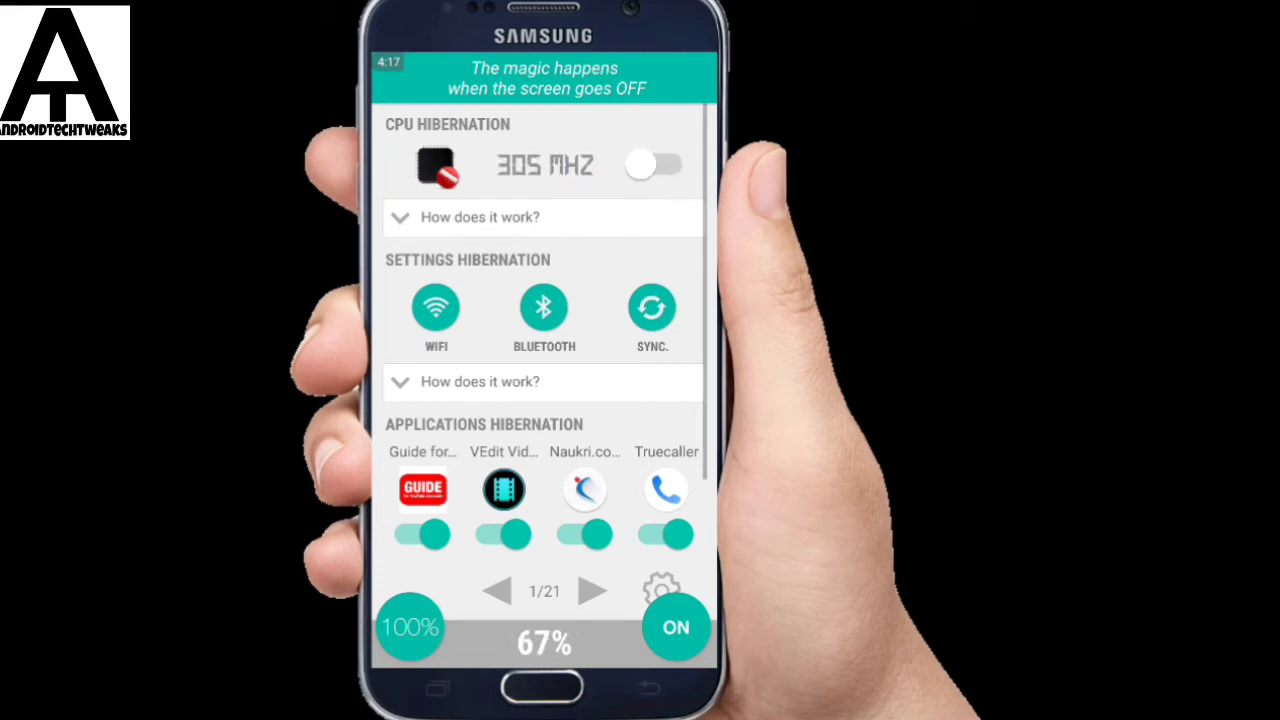
click(651, 164)
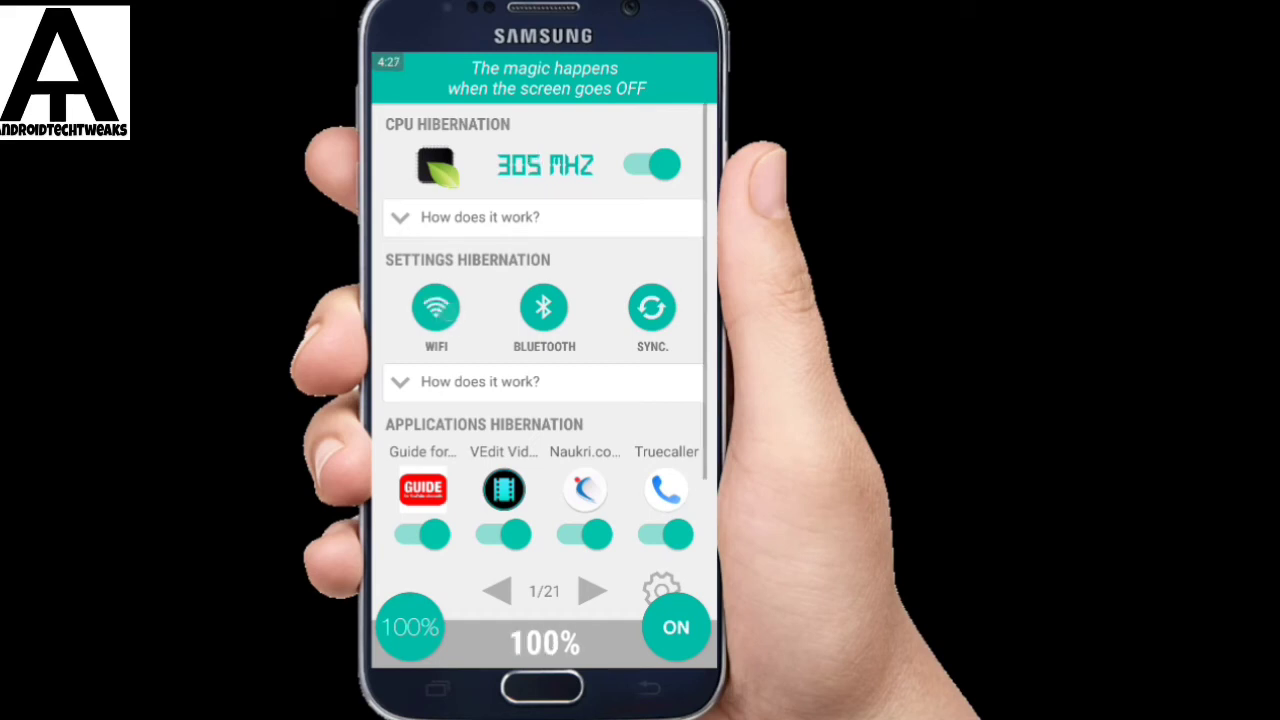
Step: Go to the next page of apps and enable hibernation for Amazon
scroll(down, 3)
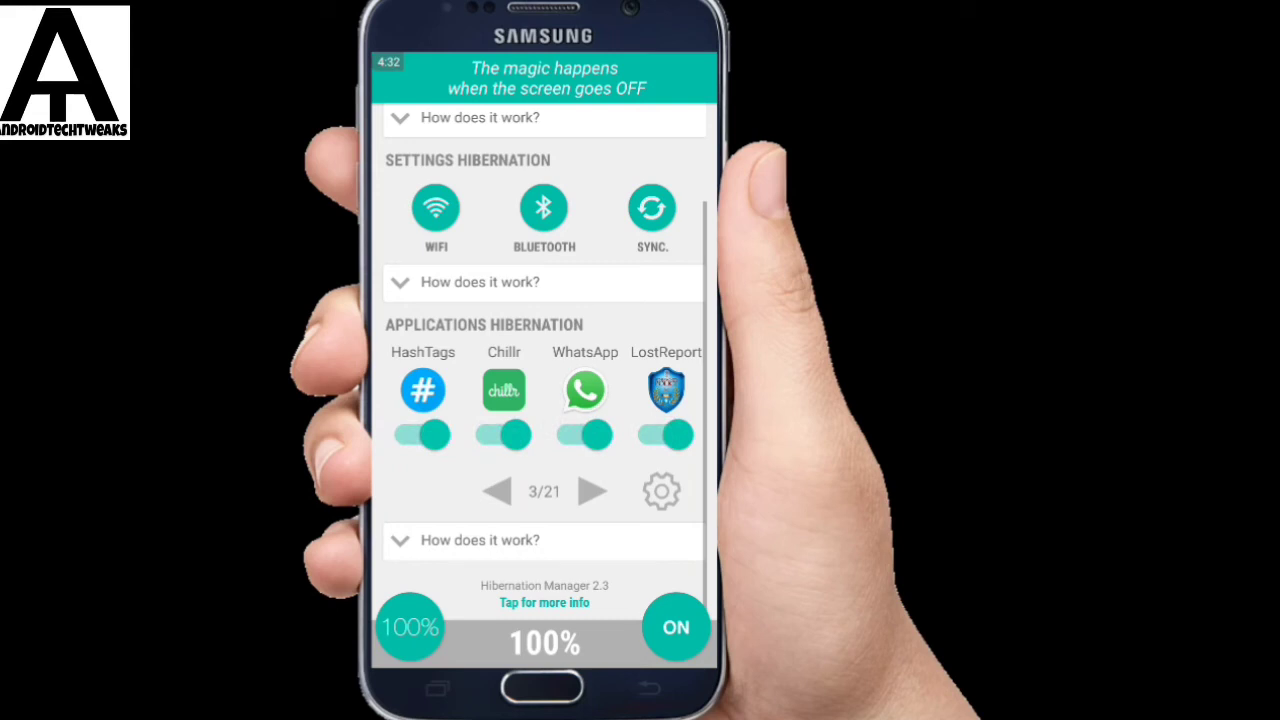
click(593, 491)
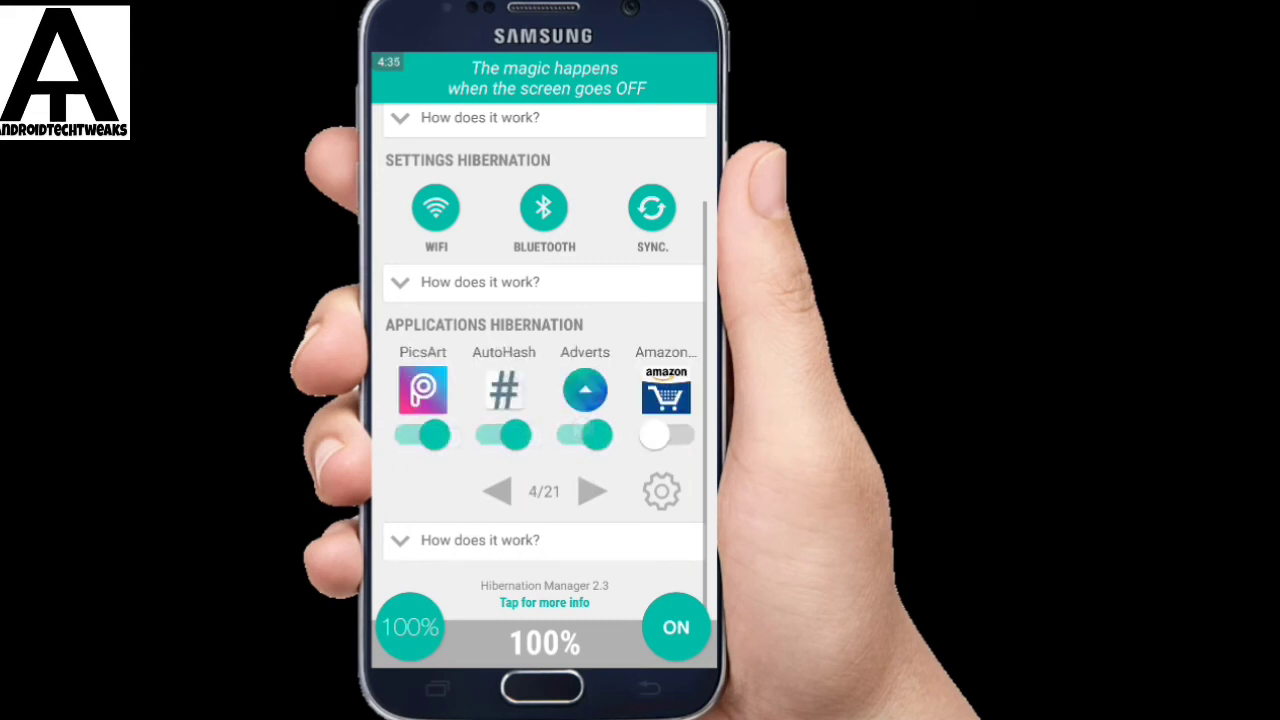
click(665, 434)
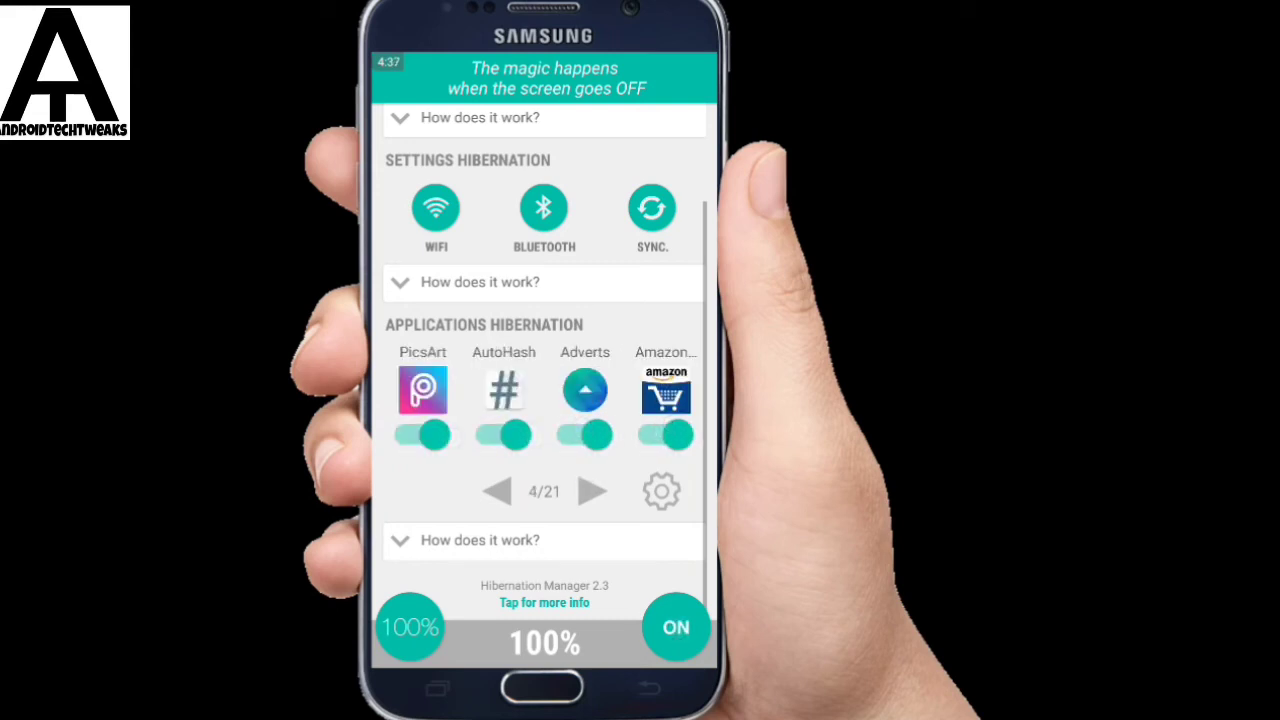